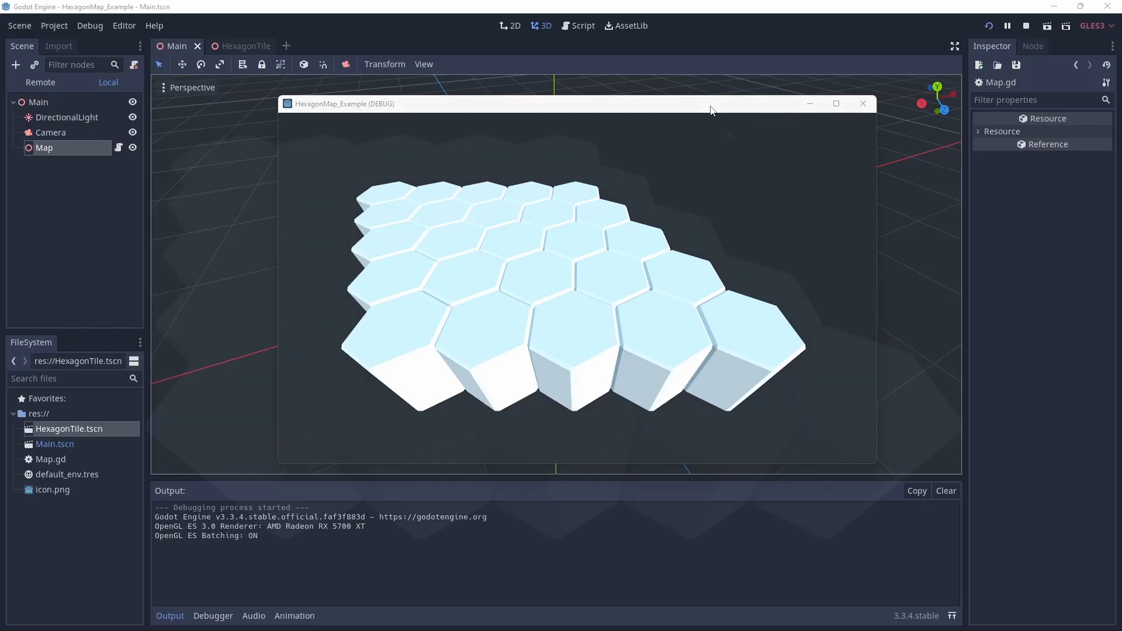
Enlarge the running game window to view the generated 5x5 hexagon tile map
{"action": "left_click", "coordinate": [836, 103]}
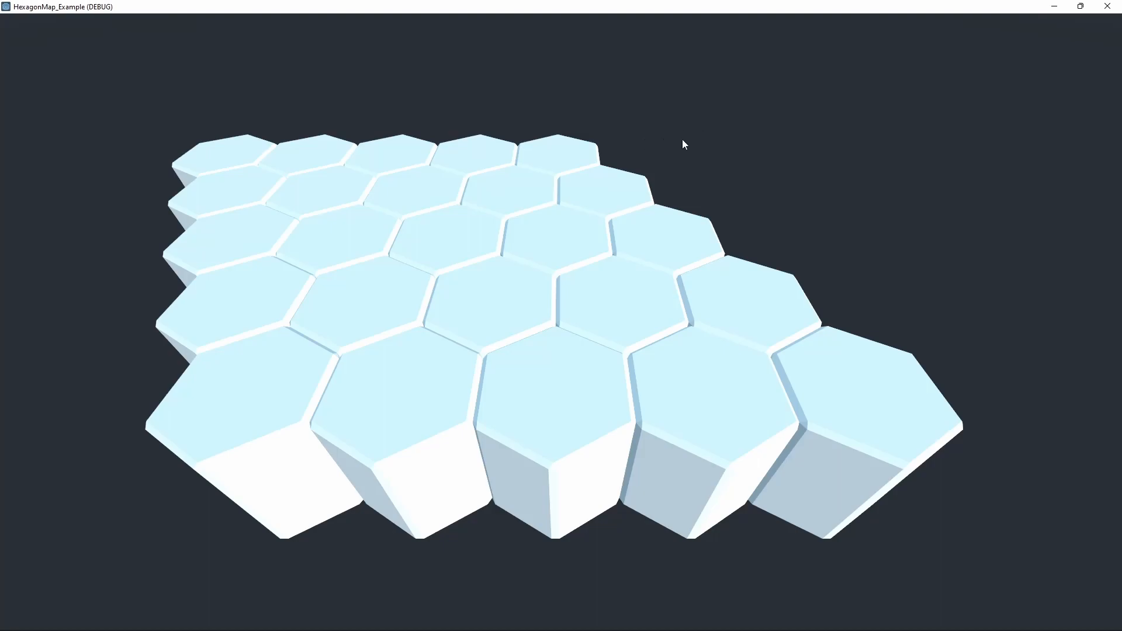
{"action": "mouse_move", "coordinate": [818, 155]}
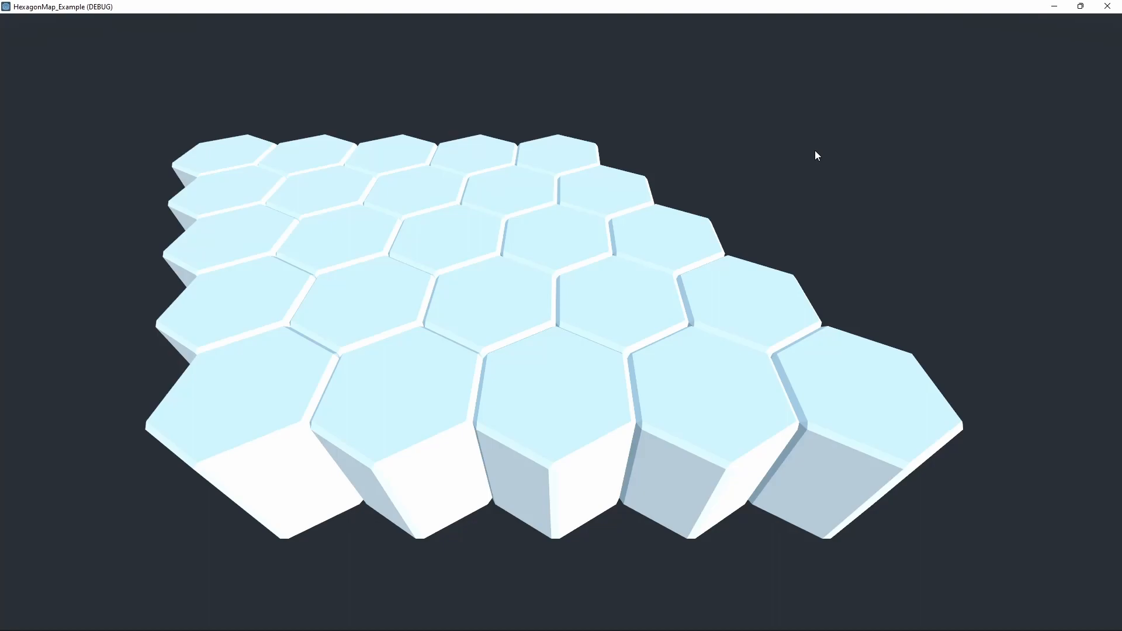
{"action": "mouse_move", "coordinate": [773, 122]}
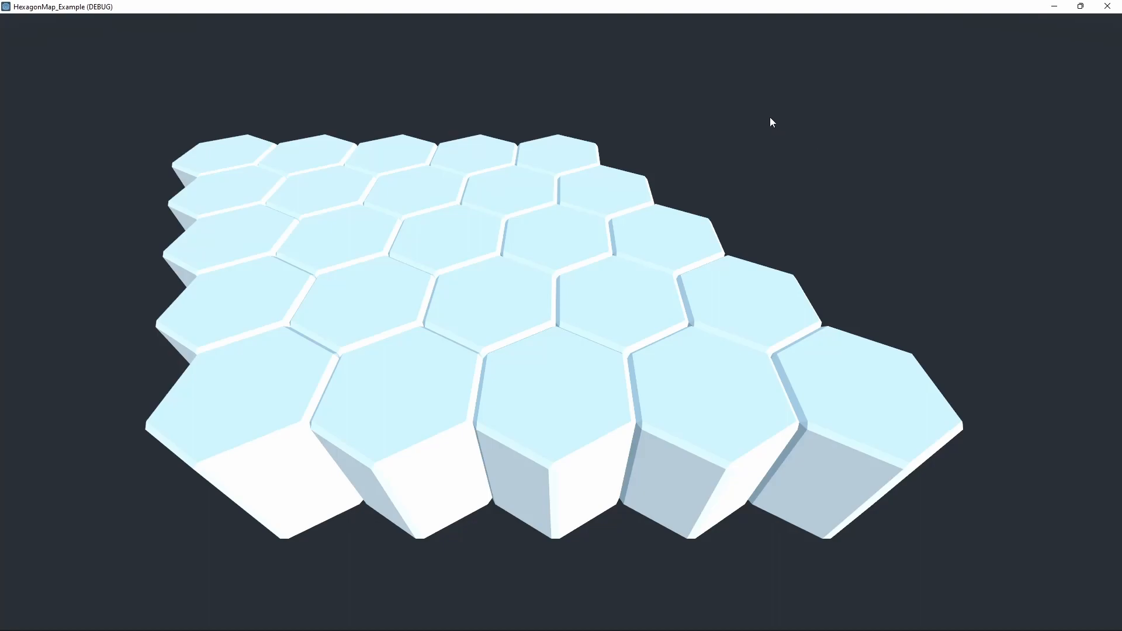
{"action": "mouse_move", "coordinate": [776, 146]}
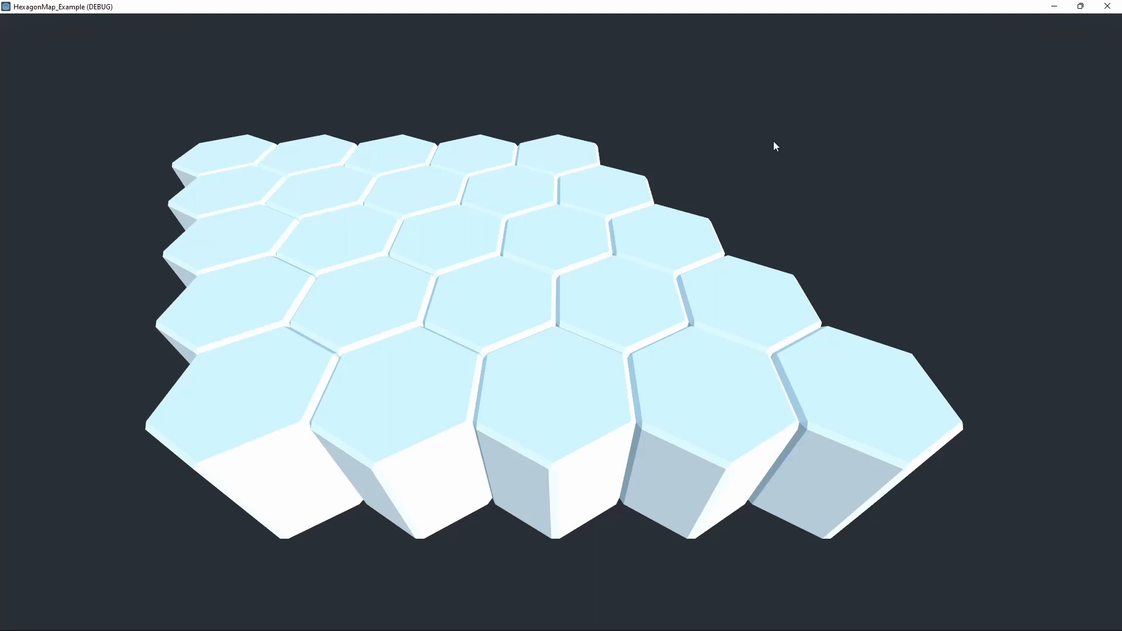
{"action": "mouse_move", "coordinate": [839, 243]}
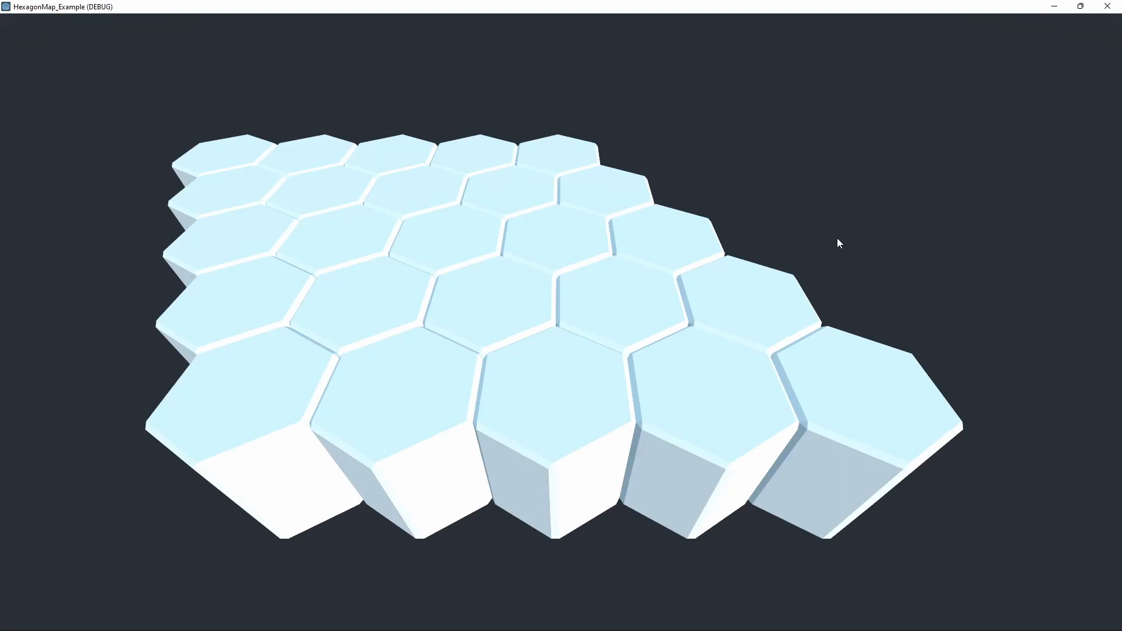
{"action": "mouse_move", "coordinate": [769, 321]}
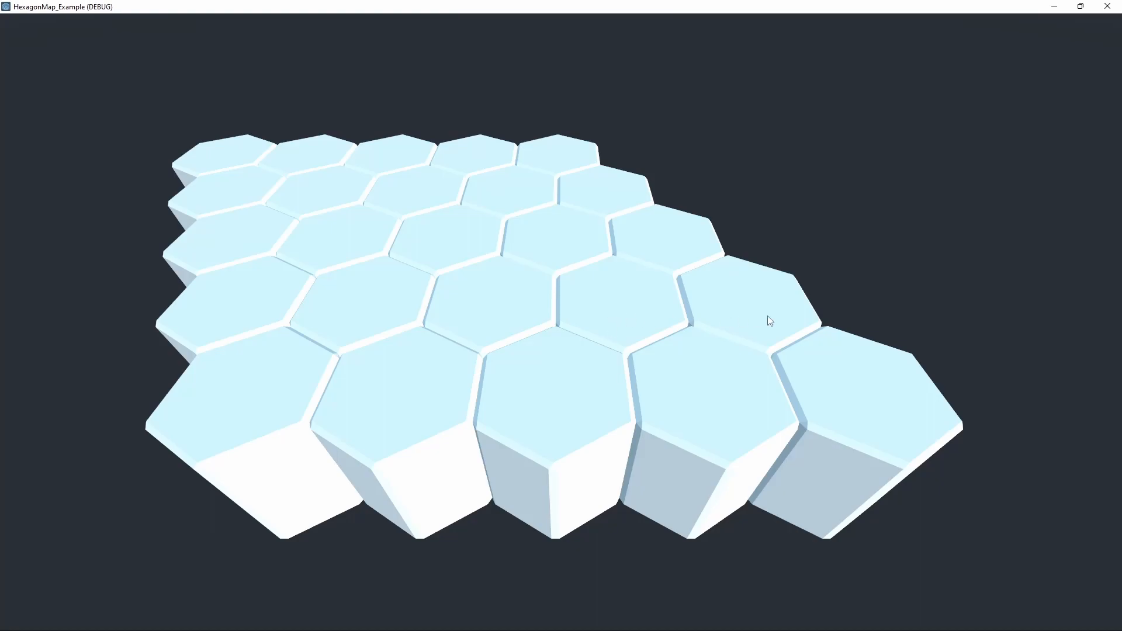
{"action": "mouse_move", "coordinate": [321, 222]}
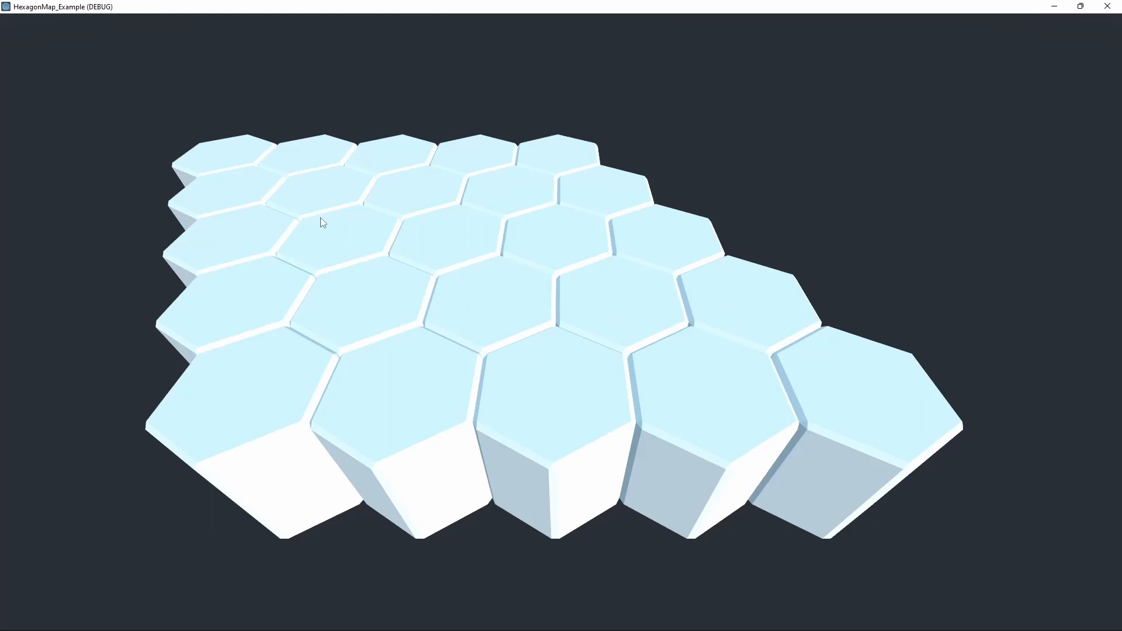
{"action": "mouse_move", "coordinate": [554, 408]}
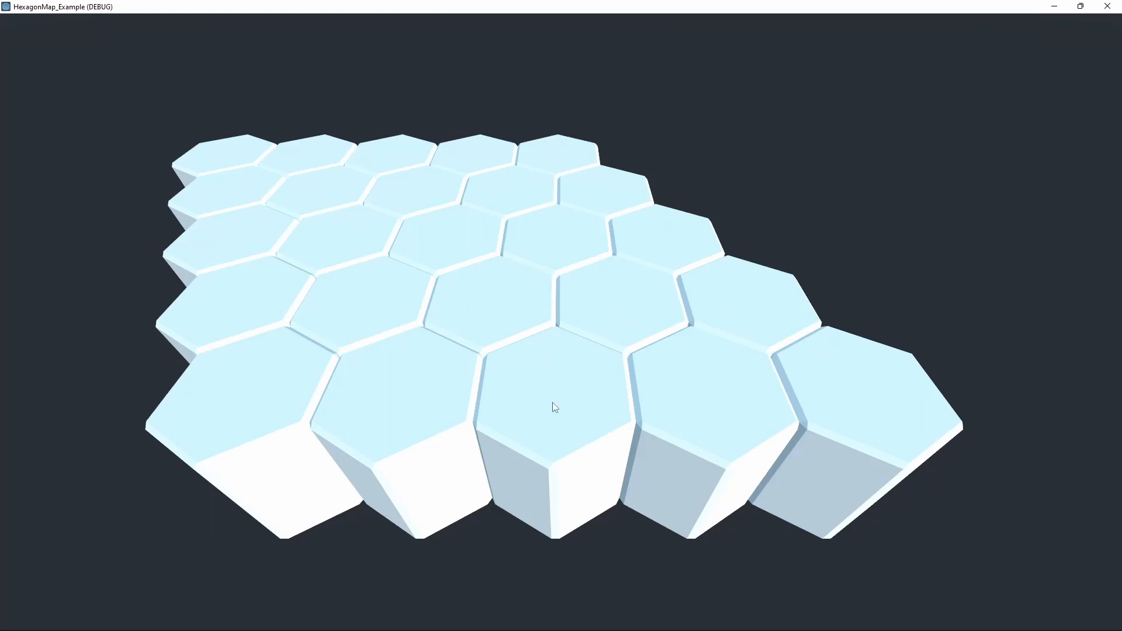
{"action": "mouse_move", "coordinate": [548, 210]}
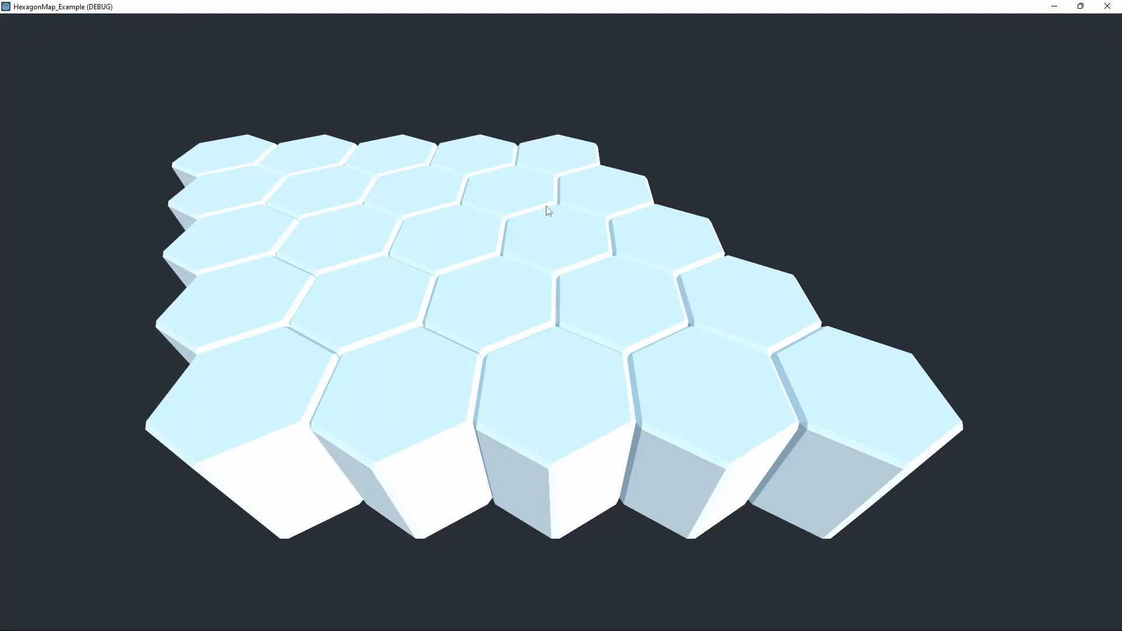
{"action": "mouse_move", "coordinate": [562, 344]}
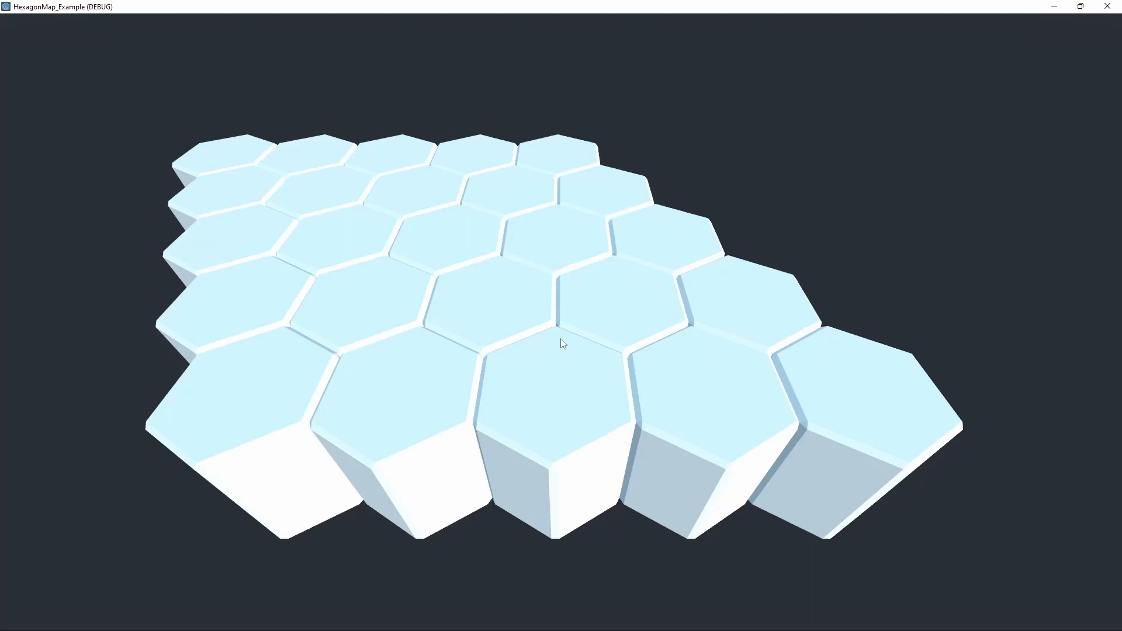
{"action": "mouse_move", "coordinate": [560, 334]}
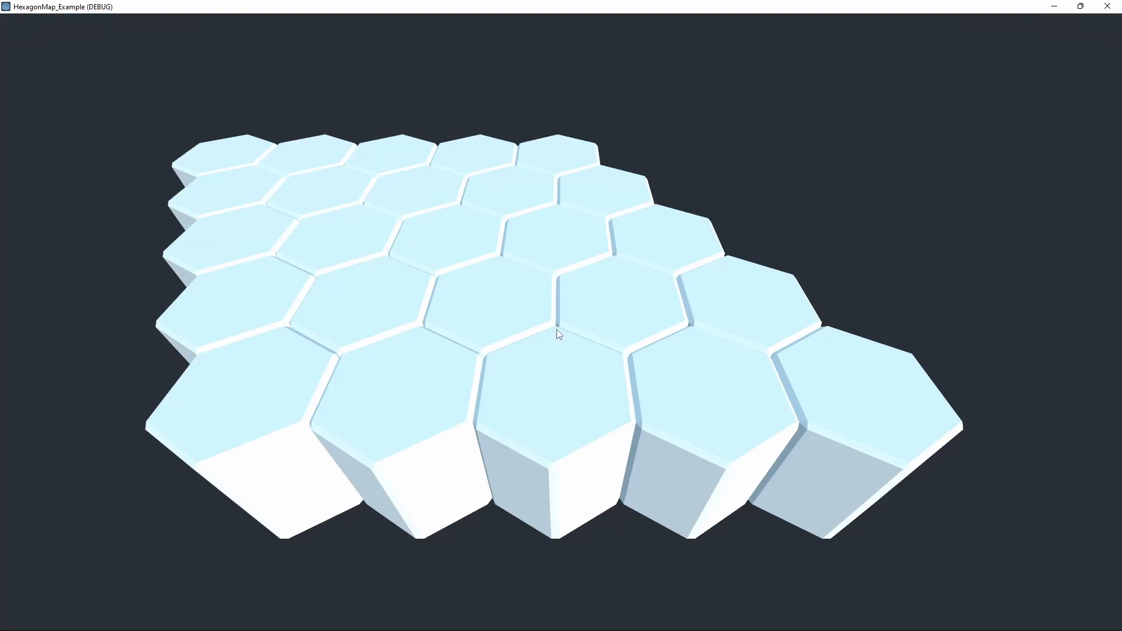
{"action": "mouse_move", "coordinate": [615, 342]}
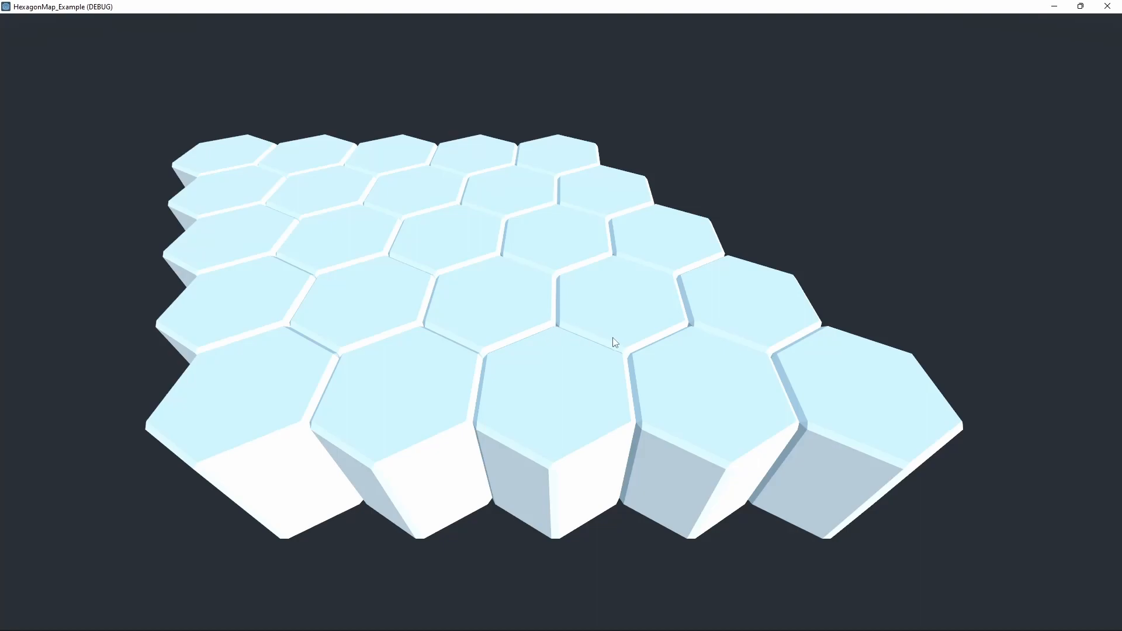
{"action": "mouse_move", "coordinate": [629, 354]}
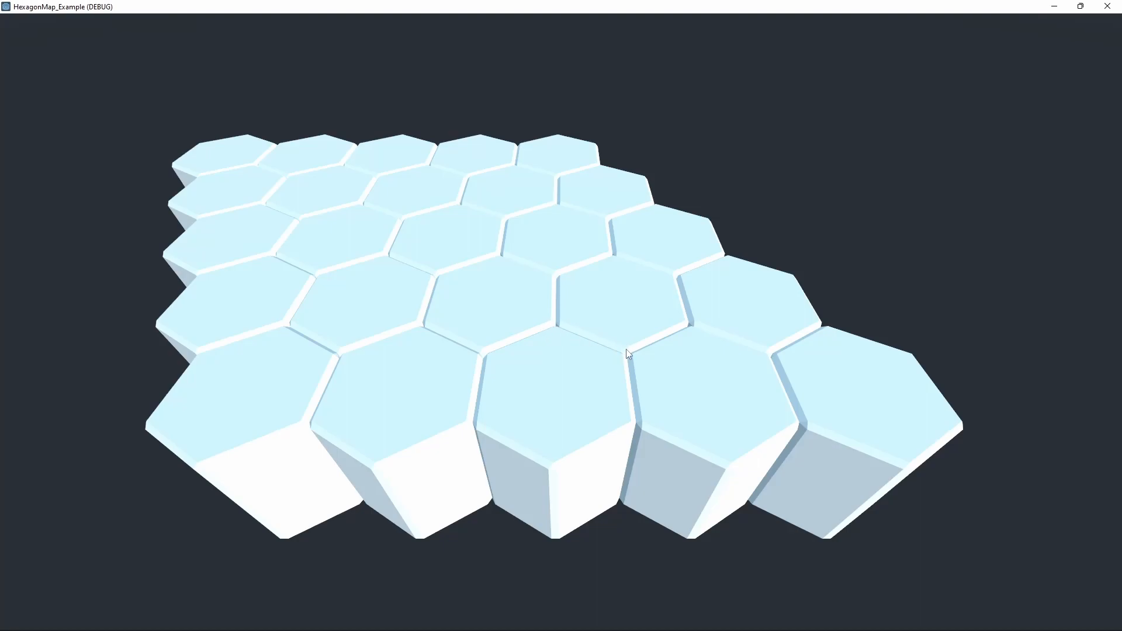
{"action": "mouse_move", "coordinate": [633, 290]}
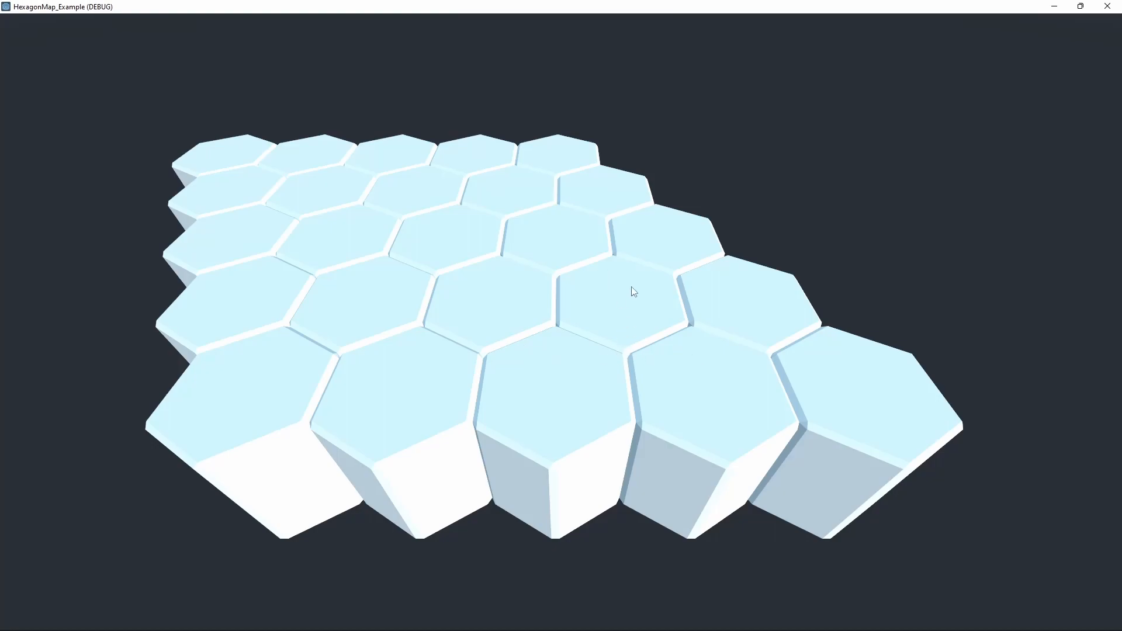
{"action": "mouse_move", "coordinate": [598, 358]}
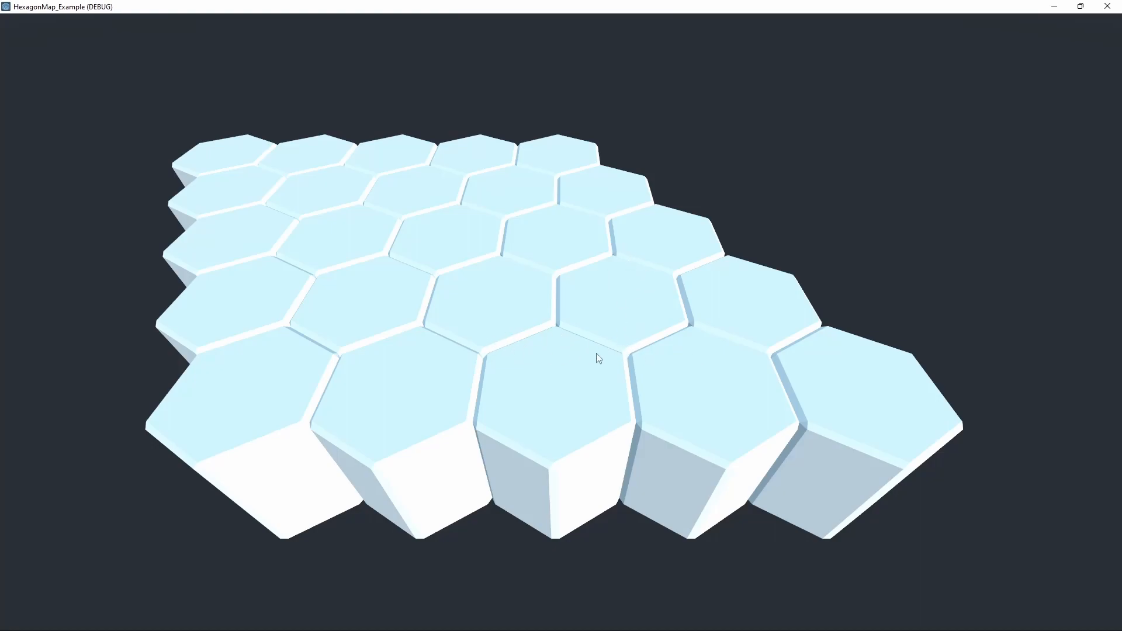
{"action": "mouse_move", "coordinate": [542, 293]}
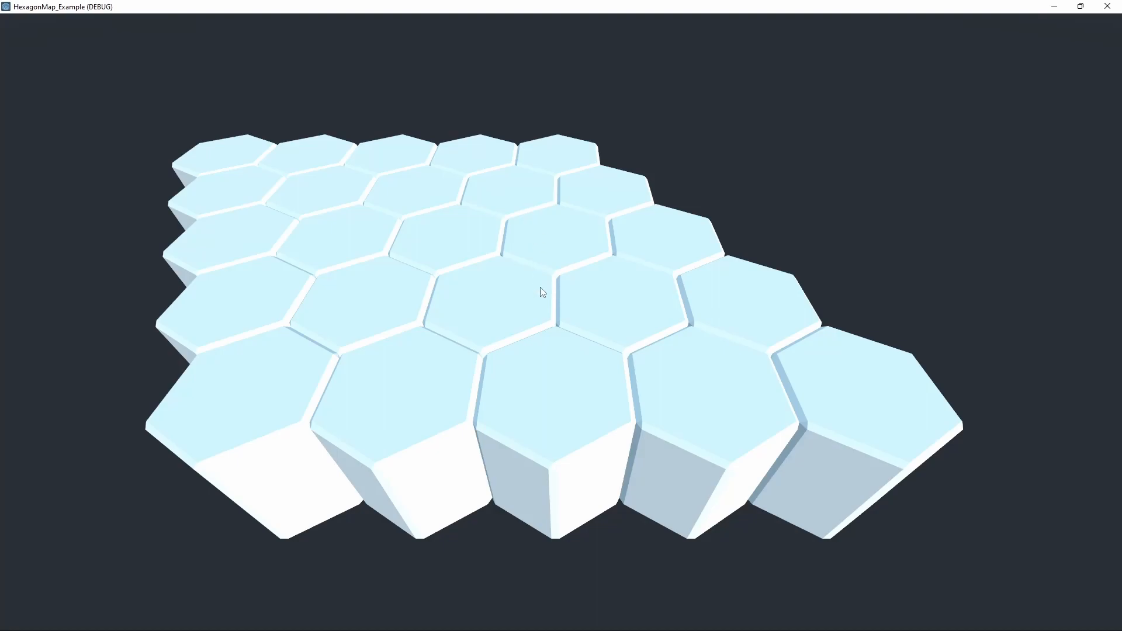
{"action": "mouse_move", "coordinate": [562, 343]}
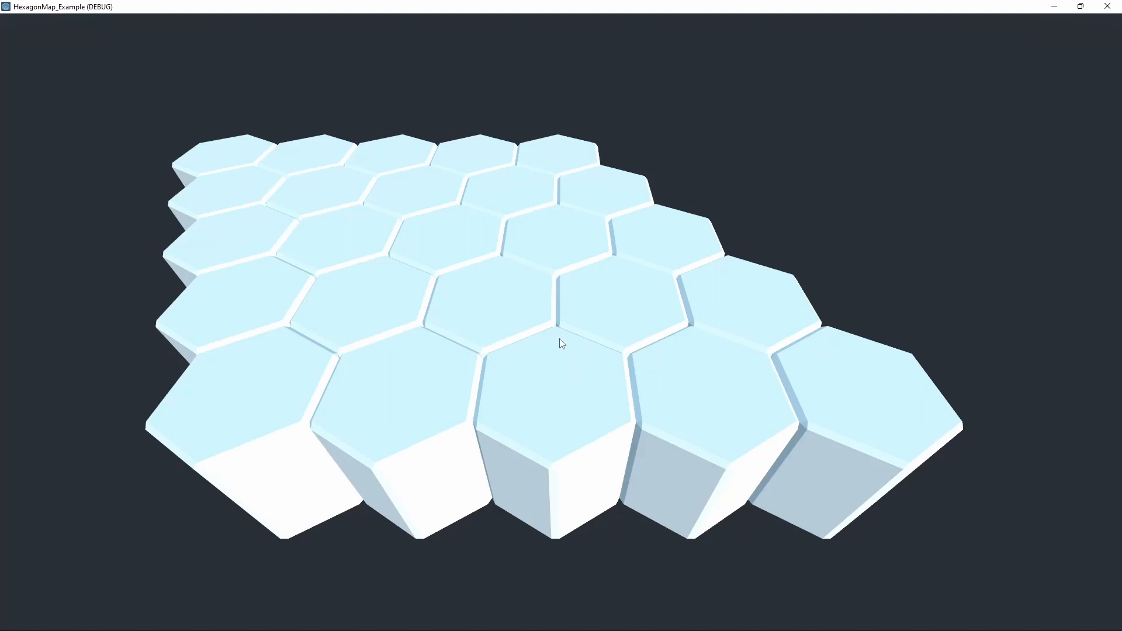
{"action": "mouse_move", "coordinate": [401, 358]}
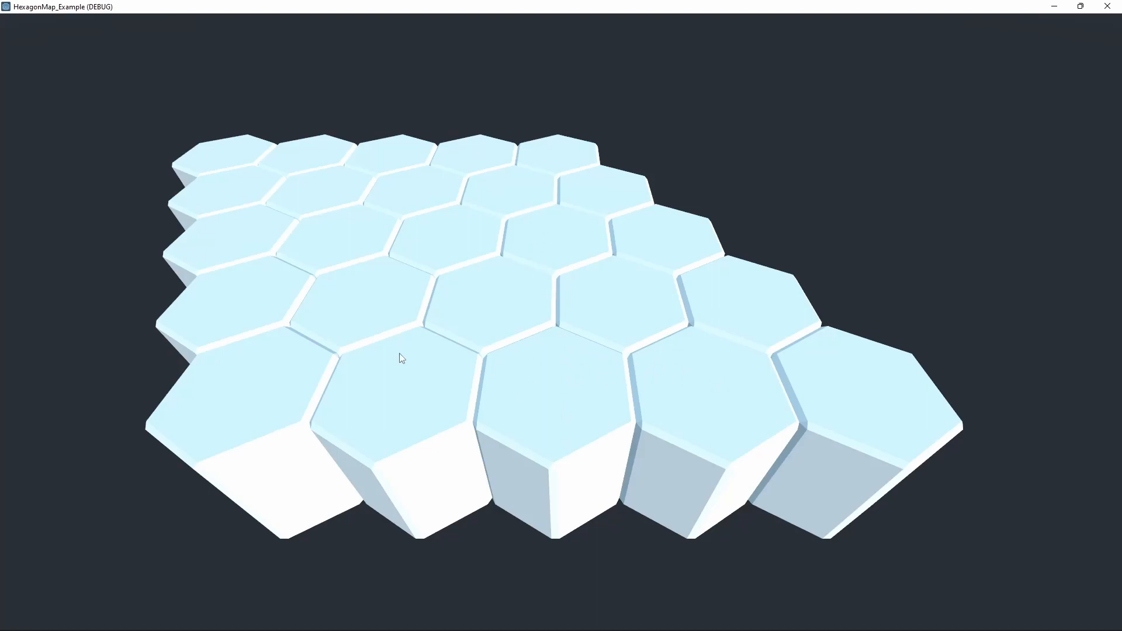
{"action": "mouse_move", "coordinate": [612, 317]}
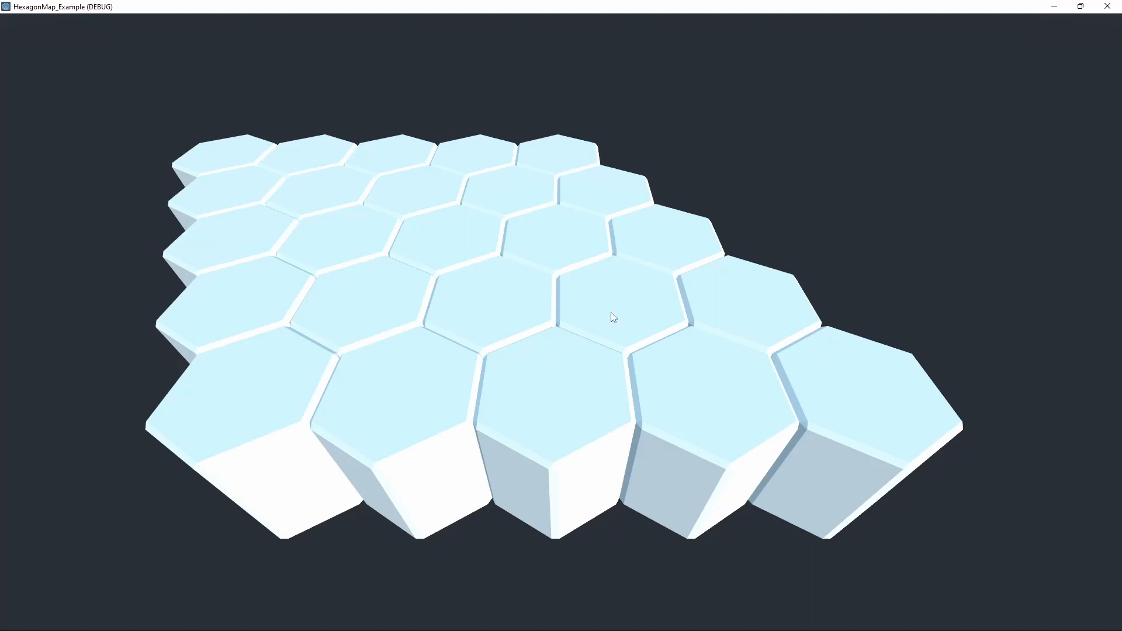
{"action": "mouse_move", "coordinate": [712, 241]}
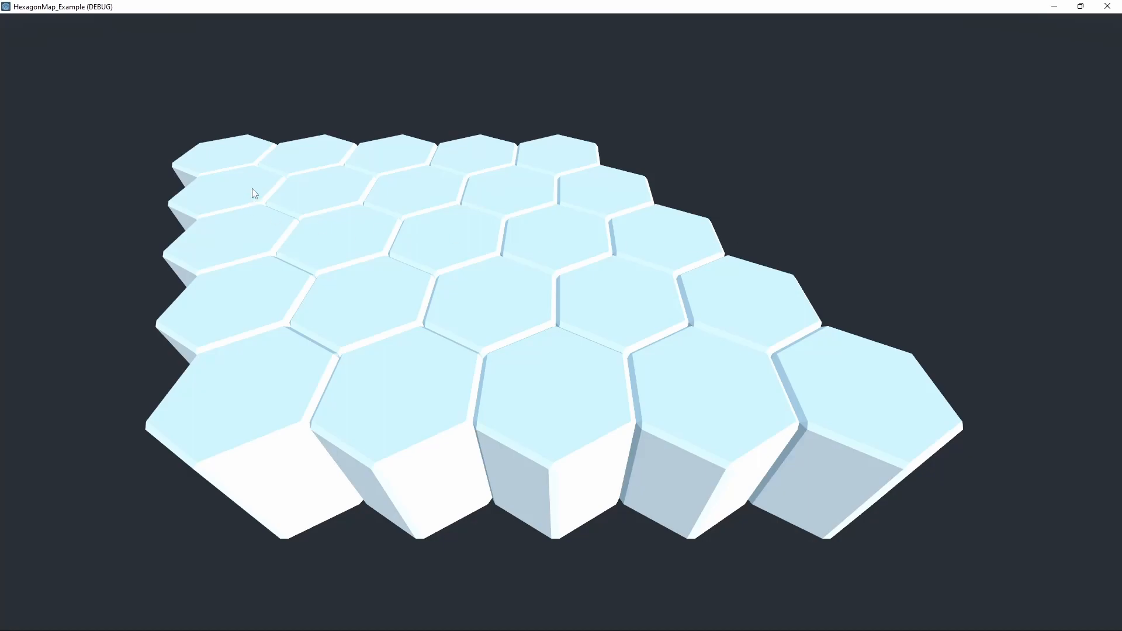
{"action": "mouse_move", "coordinate": [319, 211]}
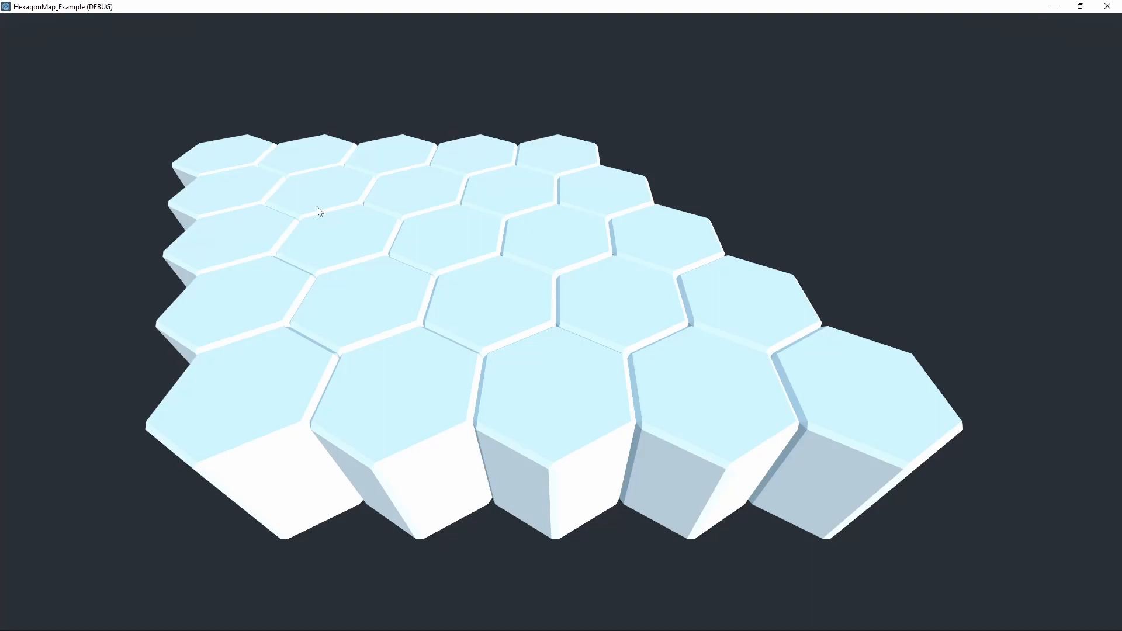
{"action": "mouse_move", "coordinate": [533, 229]}
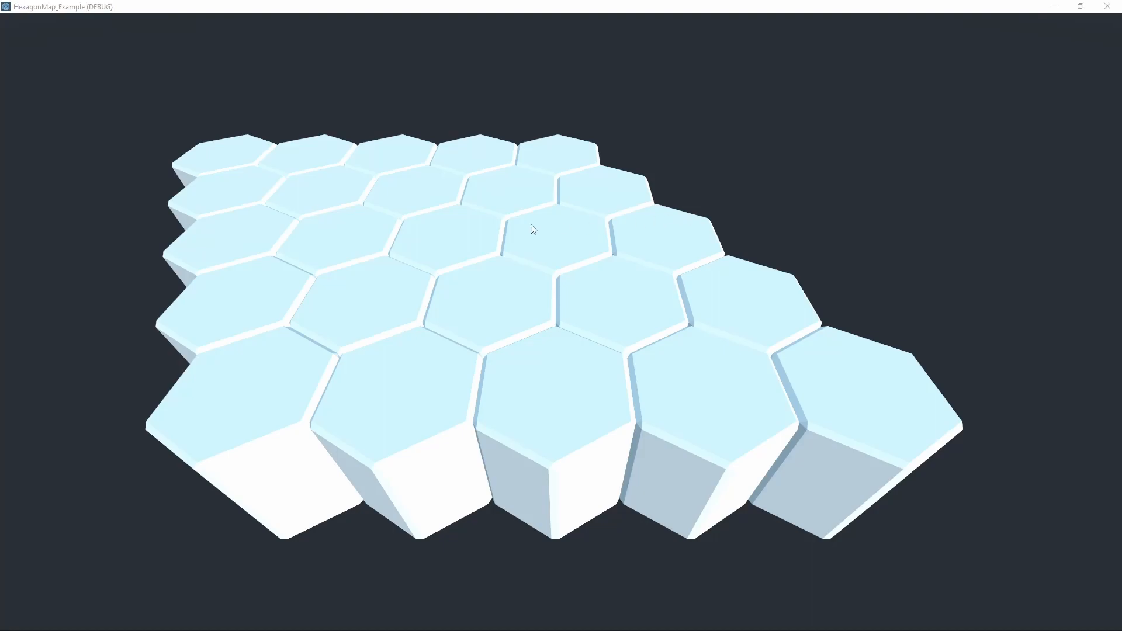
{"action": "mouse_move", "coordinate": [1103, 16]}
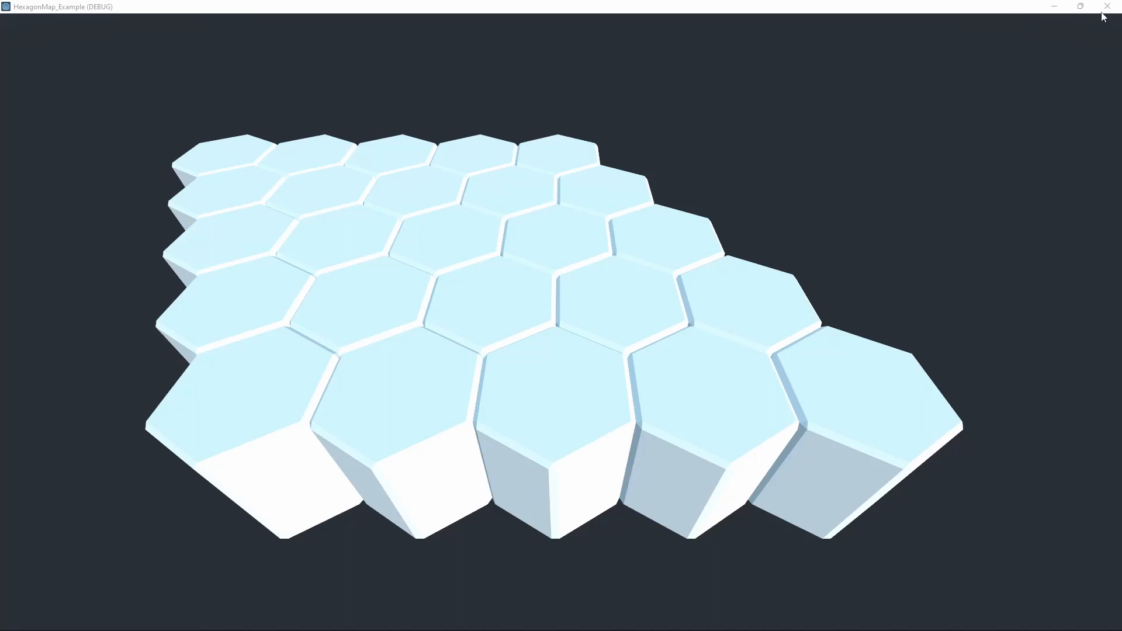
Close the game window and select the _mapSize export variable in Map.gd
{"action": "left_click", "coordinate": [1025, 25]}
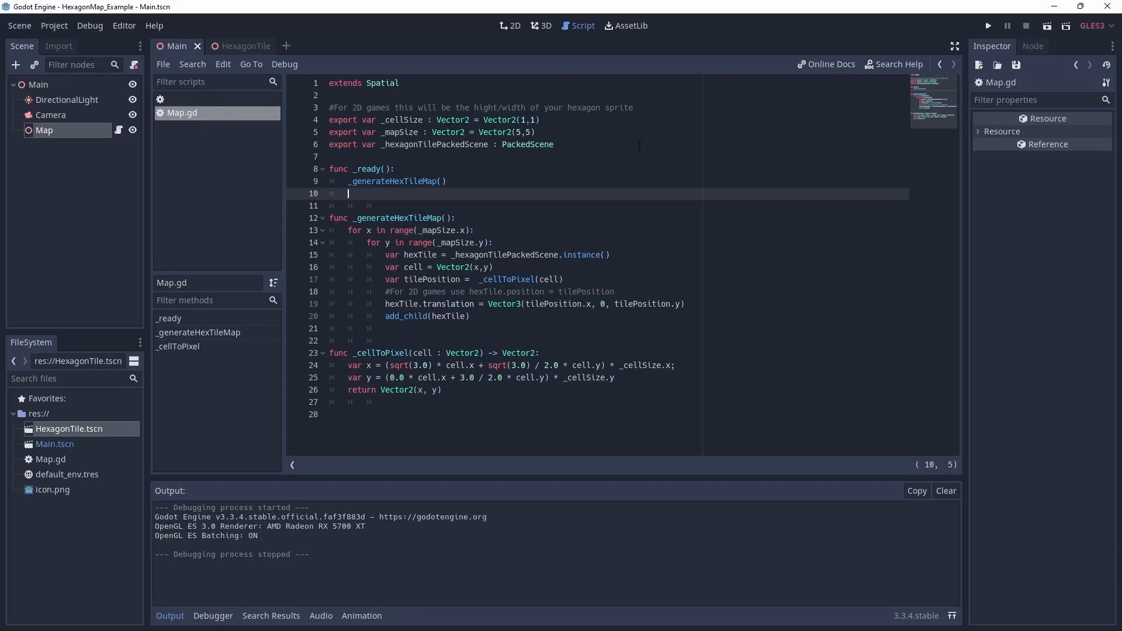
{"action": "left_click", "coordinate": [540, 25]}
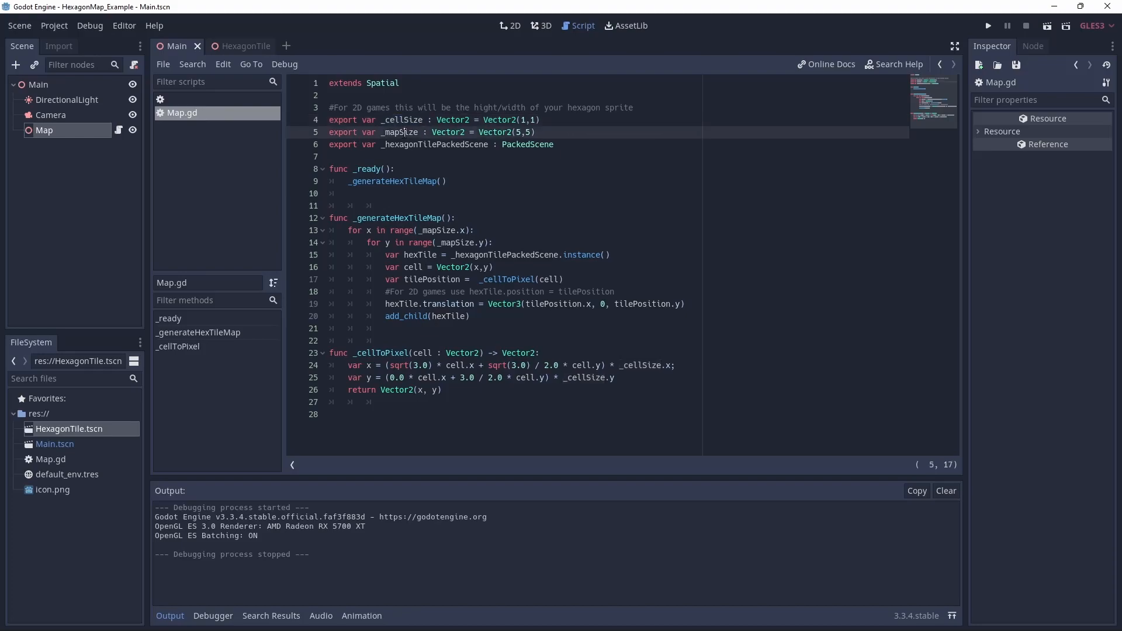
{"action": "double_click", "coordinate": [399, 132]}
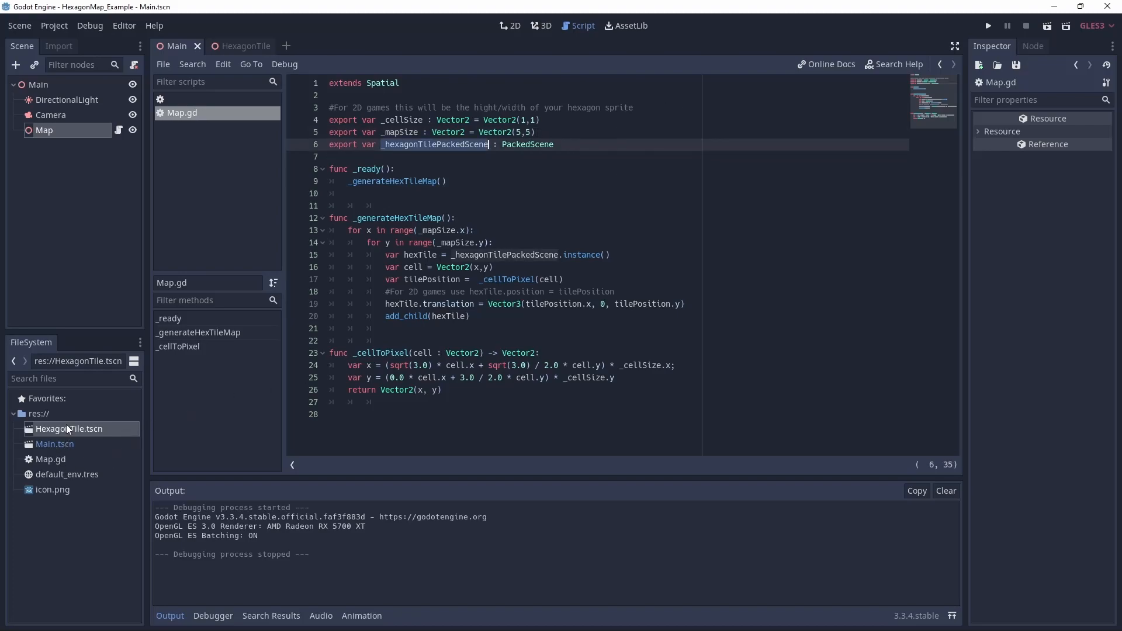
View the HexagonTile.tscn cylinder in the 3D workspace, then reopen the Main scene tab
{"action": "left_click", "coordinate": [240, 45]}
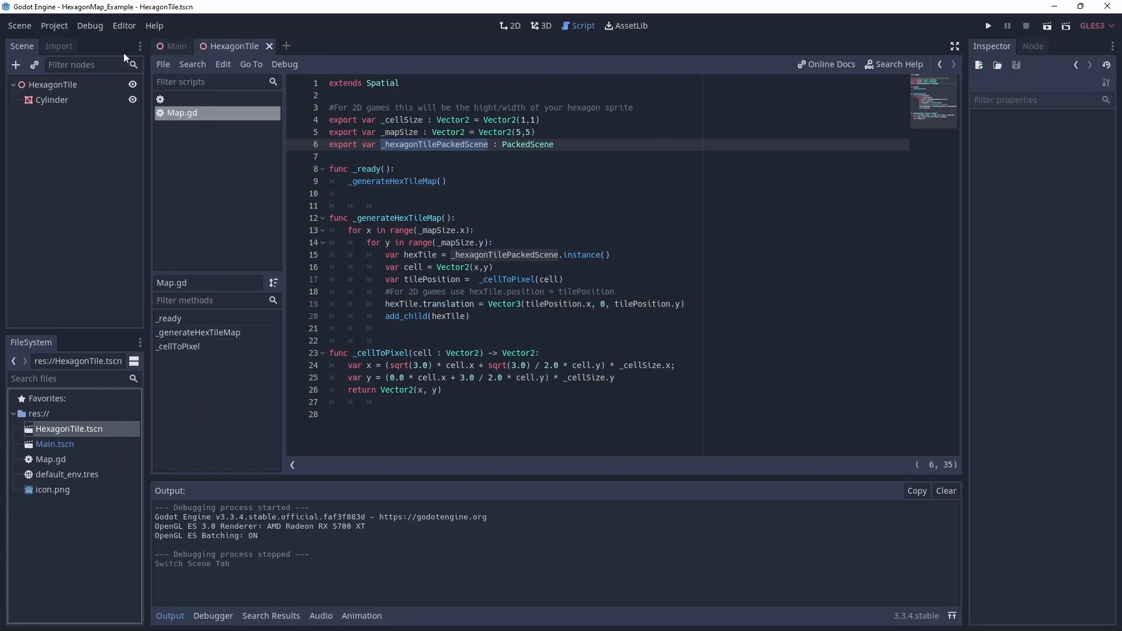
{"action": "left_click", "coordinate": [544, 26]}
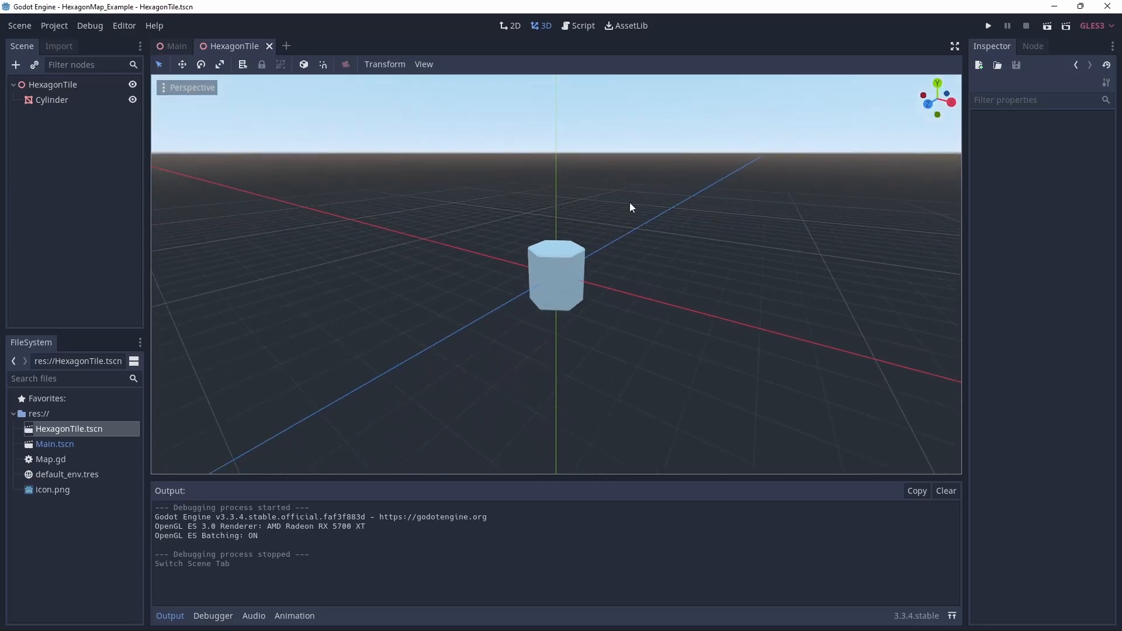
{"action": "left_click", "coordinate": [52, 100]}
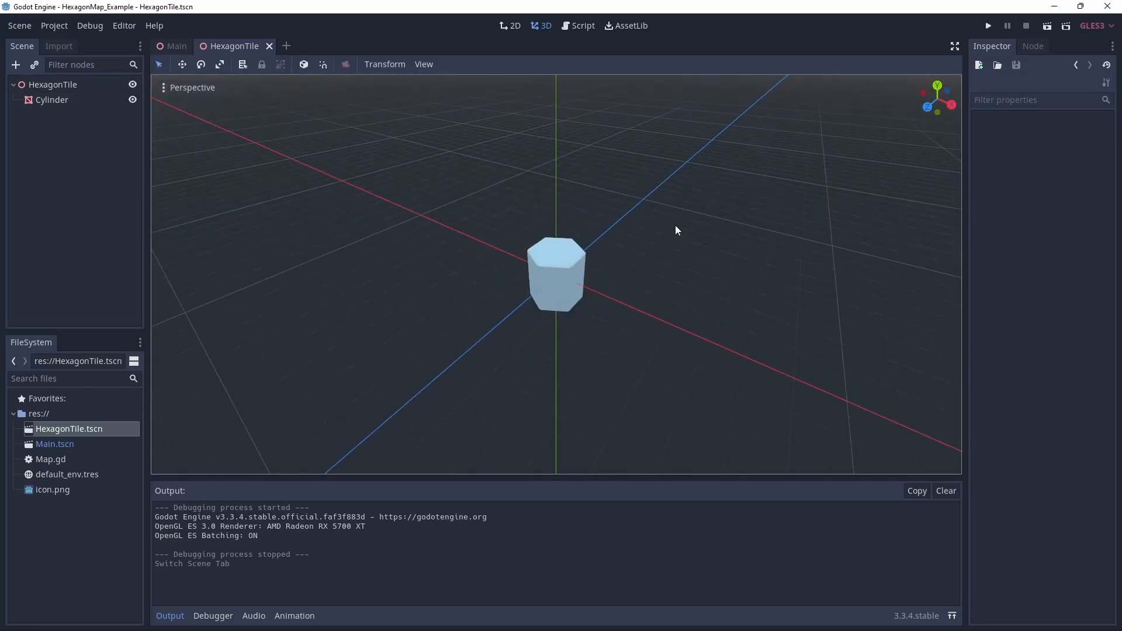
{"action": "left_click", "coordinate": [176, 46]}
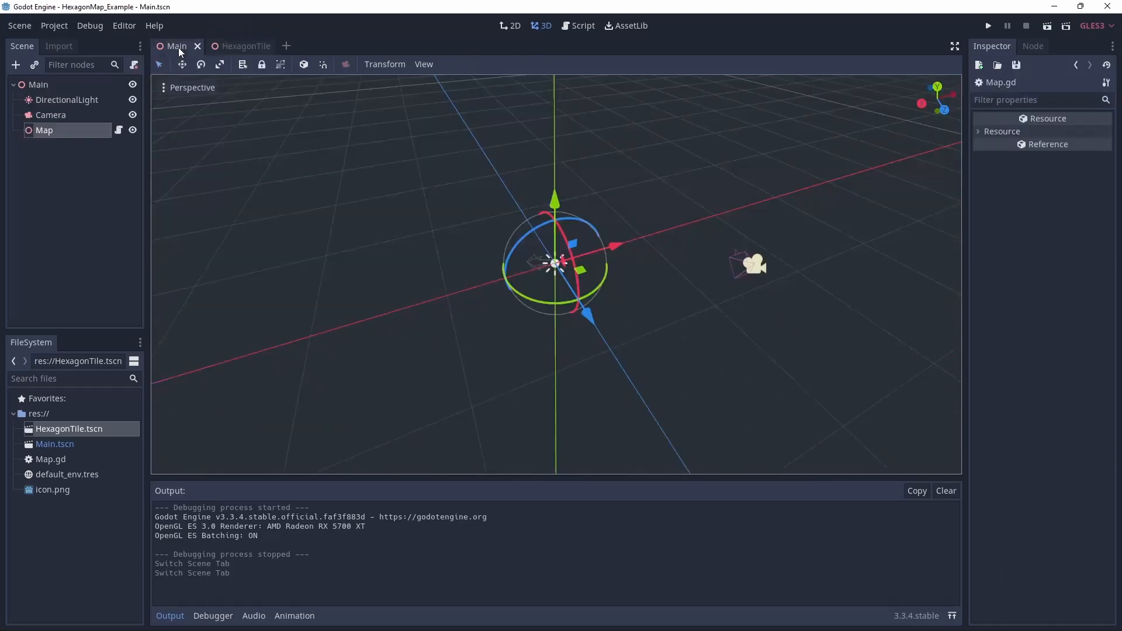
Highlight the tile instancing call and _cellToPixel conversion lines in Map.gd
{"action": "left_click", "coordinate": [583, 25]}
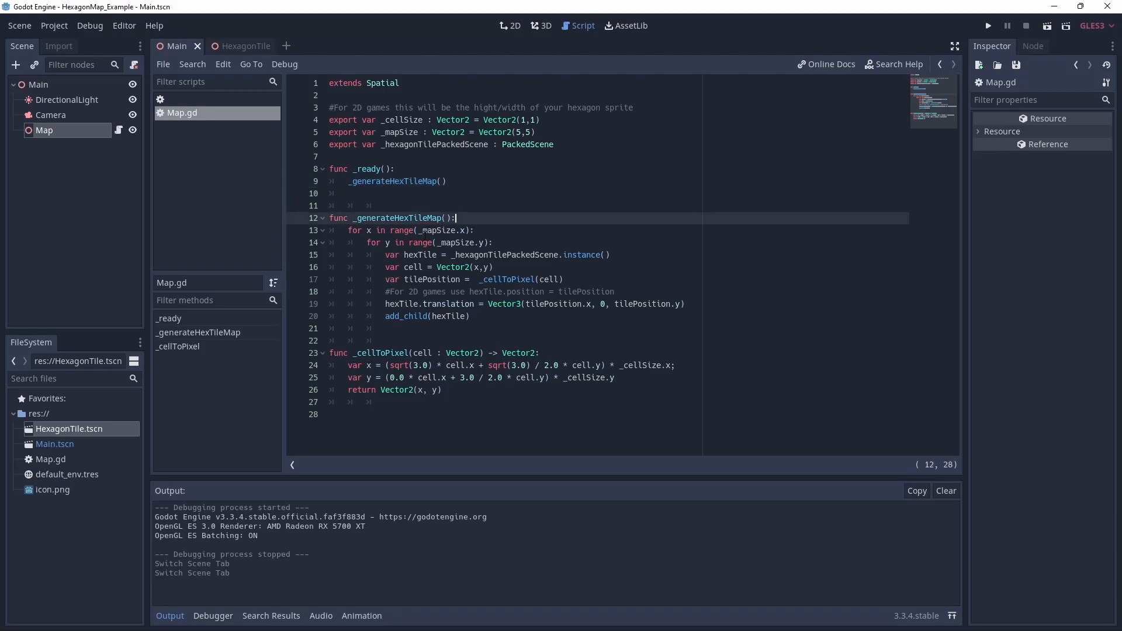
{"action": "left_click_drag", "start_coordinate": [349, 229], "coordinate": [493, 242]}
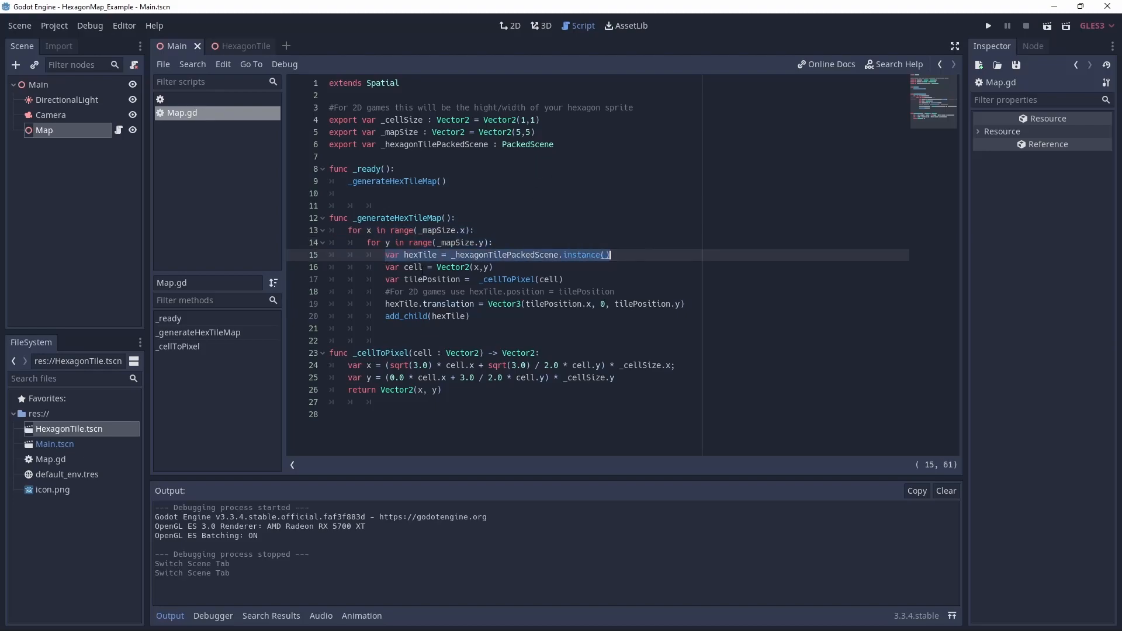
{"action": "left_click", "coordinate": [441, 267]}
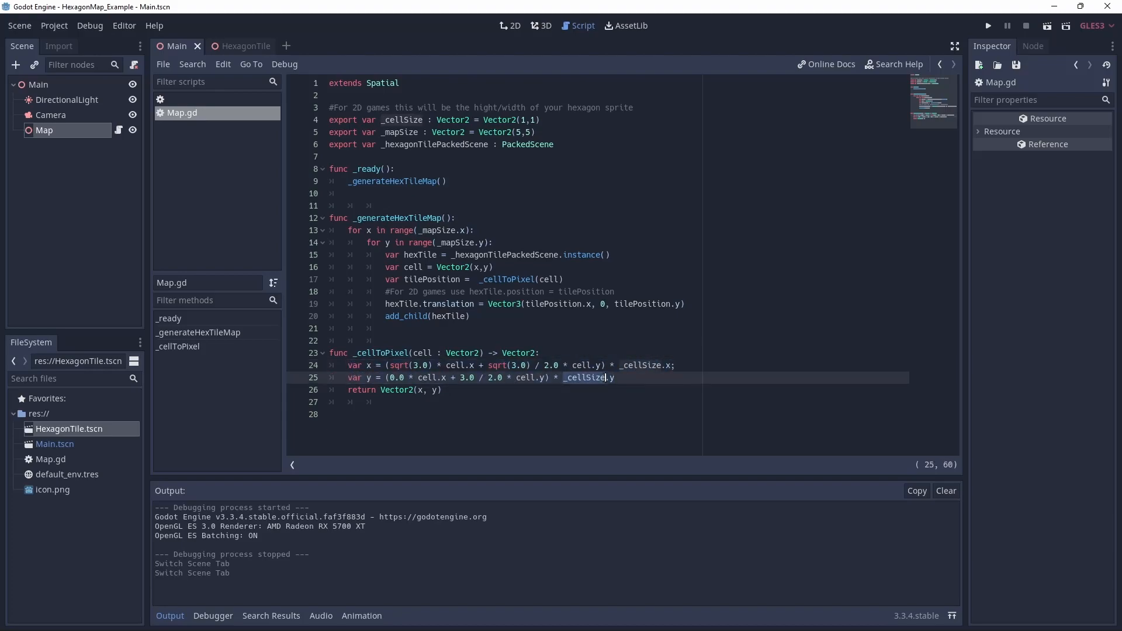
{"action": "left_click", "coordinate": [643, 365]}
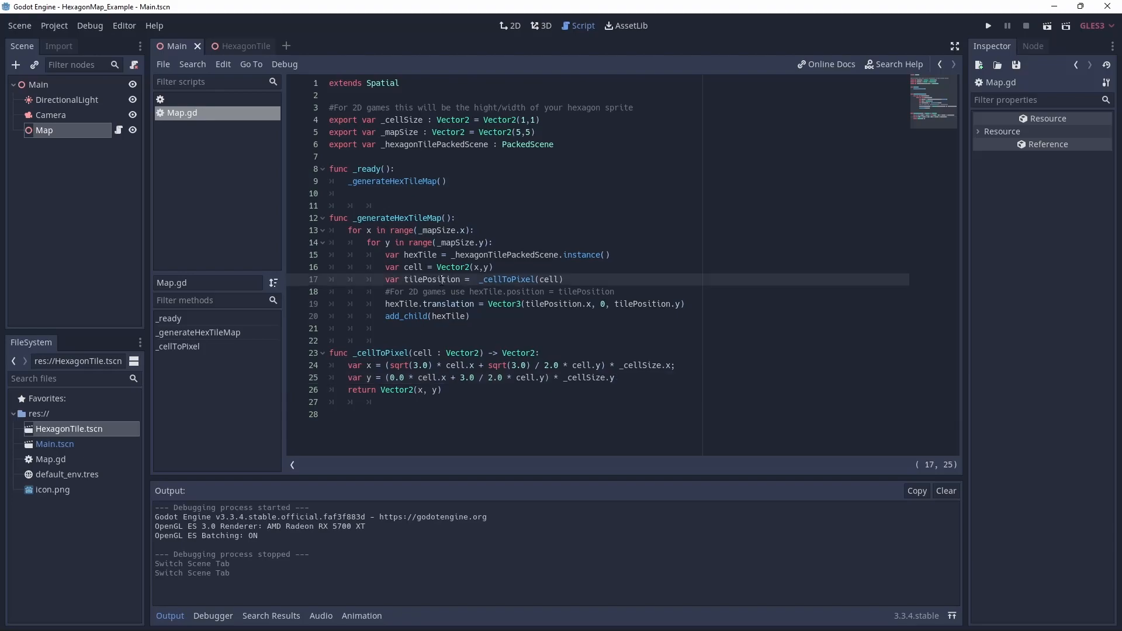
Highlight the 2D positioning comment, translation and add_child lines, then save and run
{"action": "double_click", "coordinate": [431, 280]}
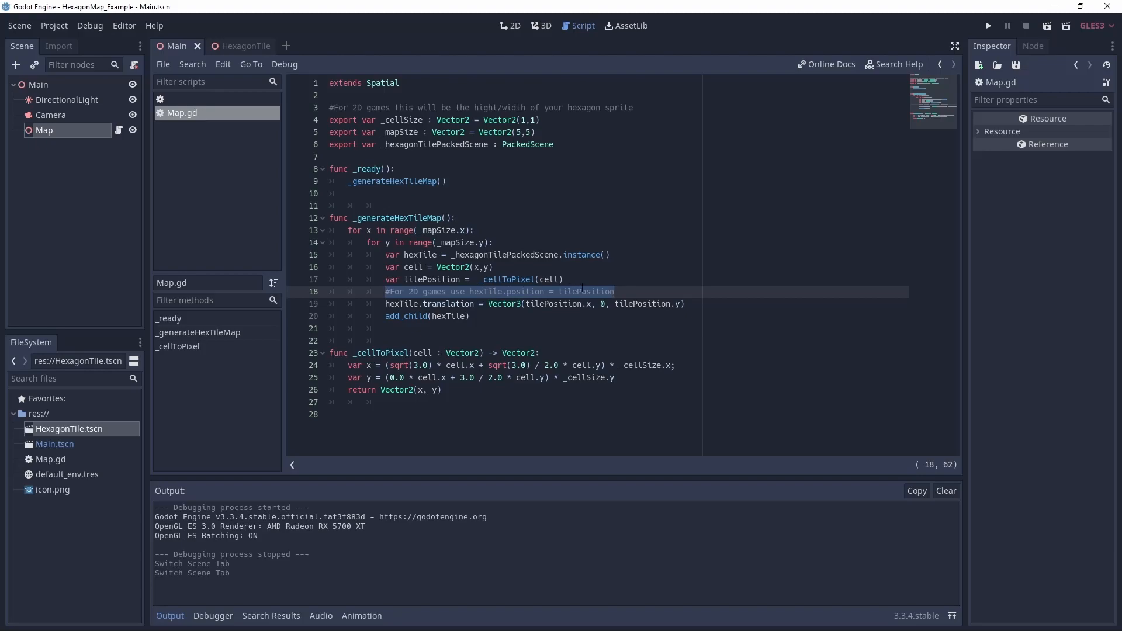
{"action": "left_click", "coordinate": [612, 291]}
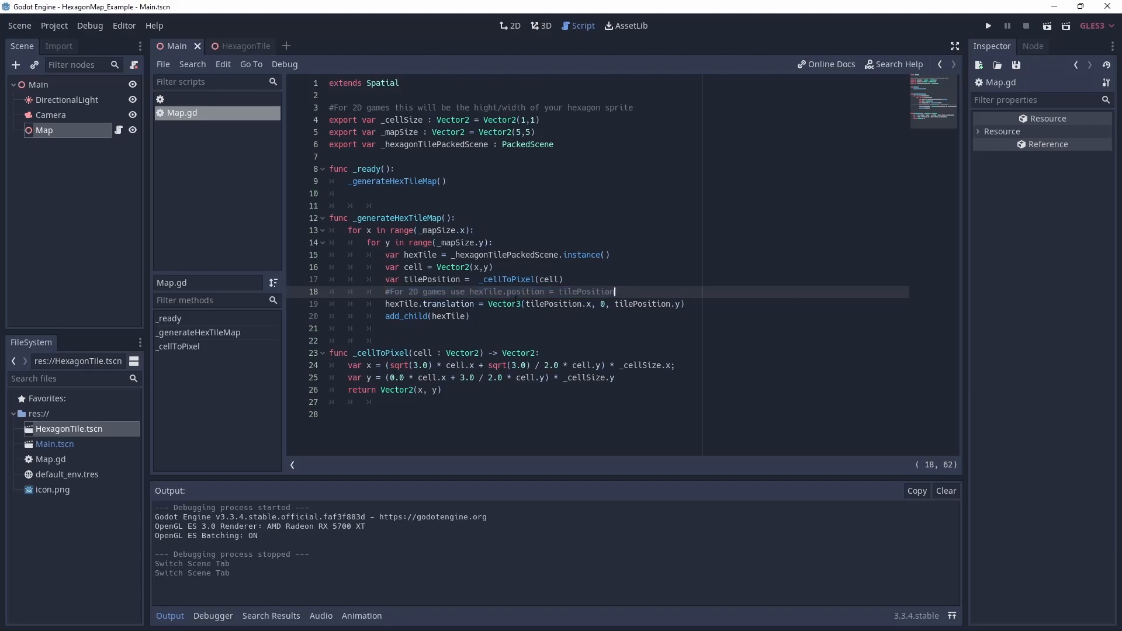
{"action": "double_click", "coordinate": [449, 304]}
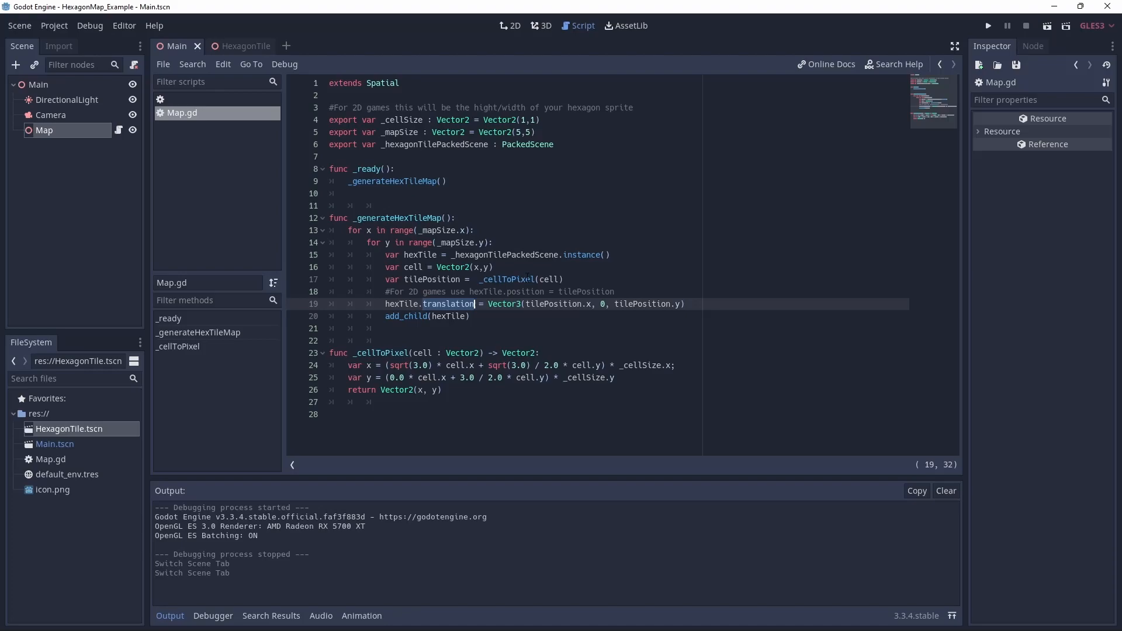
{"action": "double_click", "coordinate": [562, 304]}
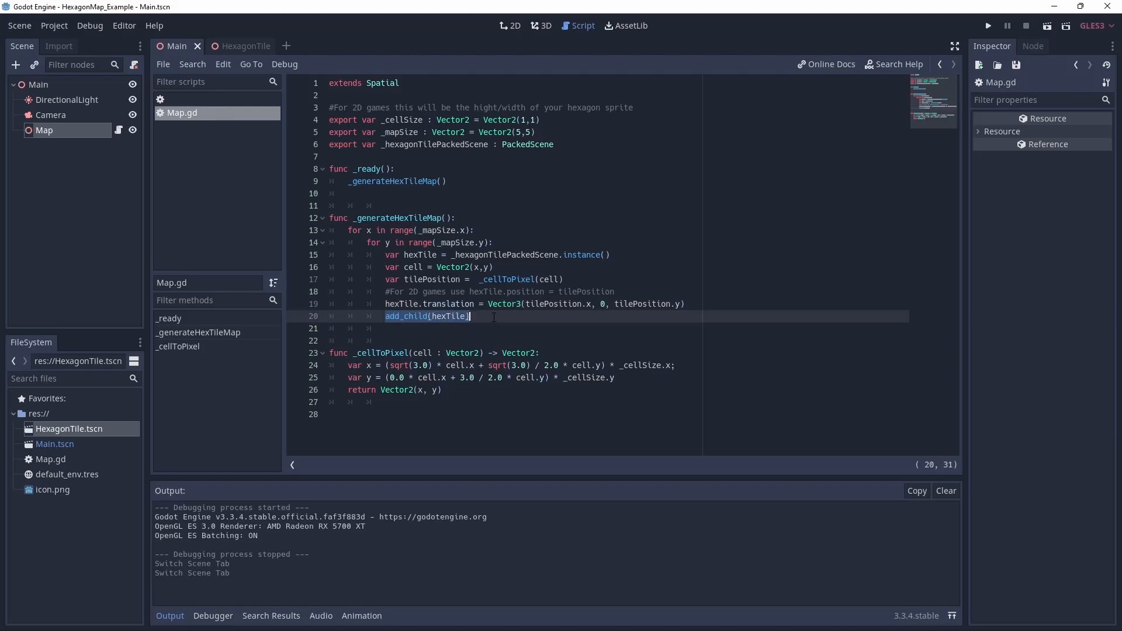
{"action": "key", "text": "ctrl+s"}
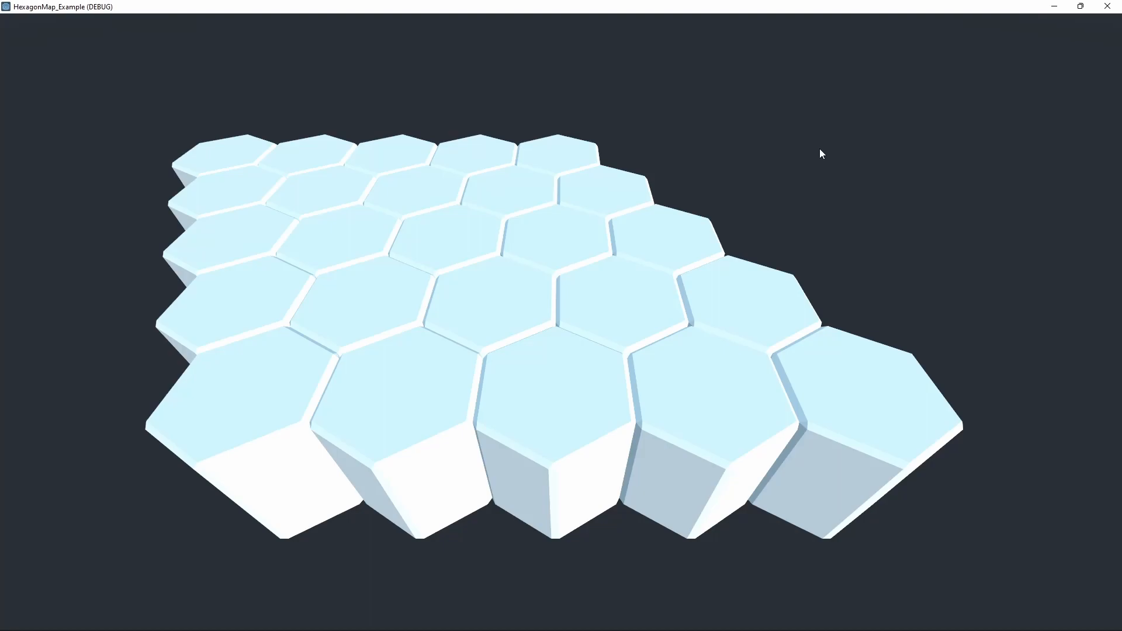
{"action": "mouse_move", "coordinate": [793, 151]}
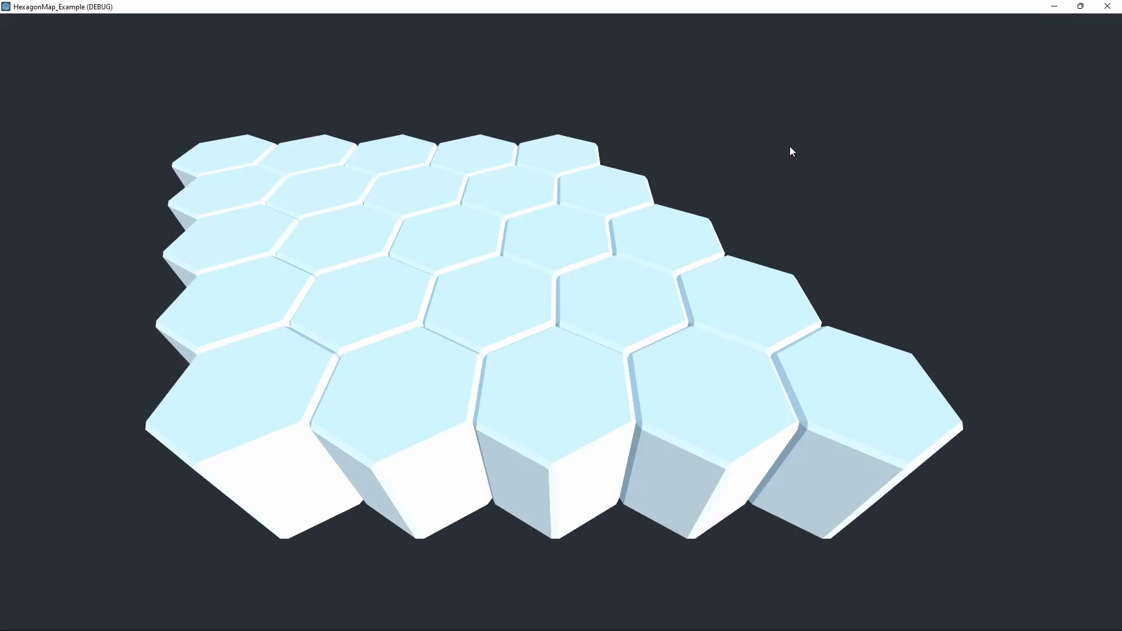